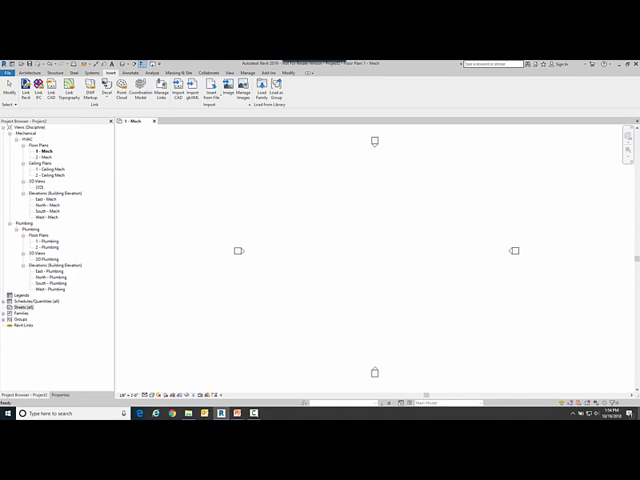
{"action": "mouse_move", "coordinate": [430, 328]}
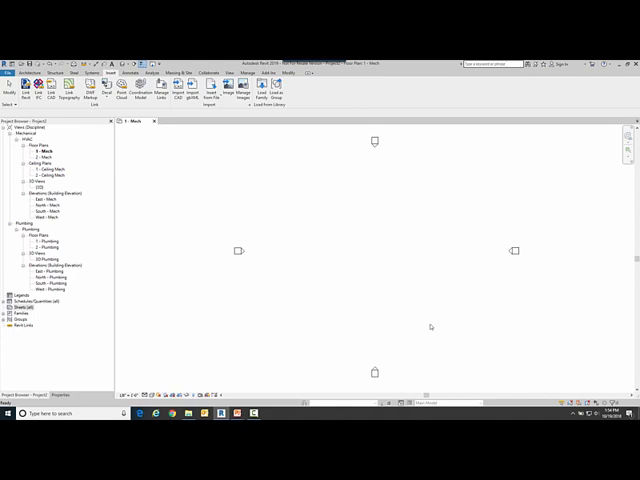
{"action": "mouse_move", "coordinate": [224, 200]}
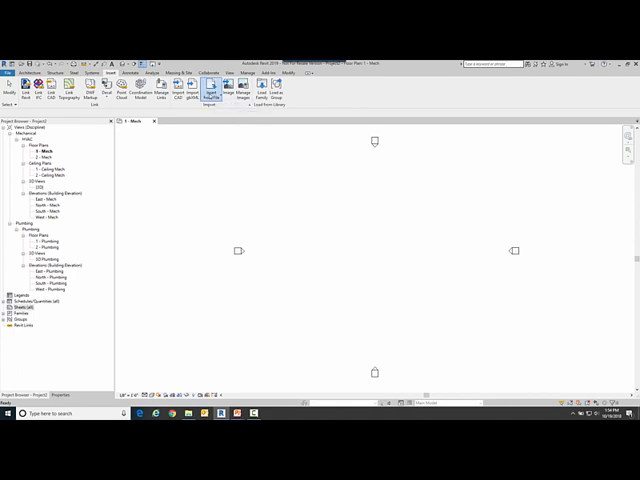
- Insert the mechanical curb detail view from the chosen project file via Insert Views from File
{"action": "left_click", "coordinate": [212, 88]}
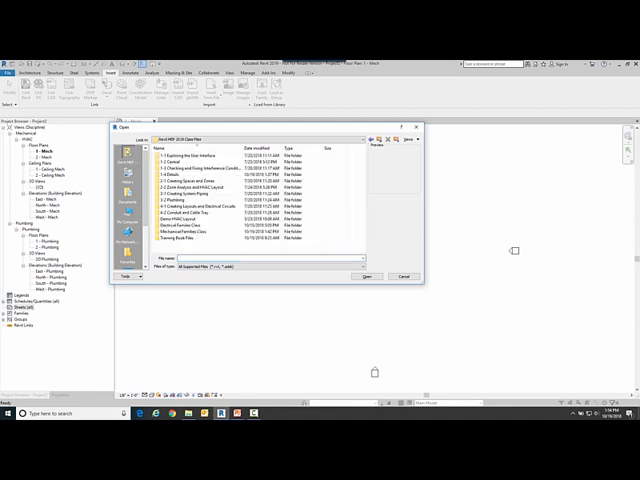
{"action": "double_click", "coordinate": [180, 158]}
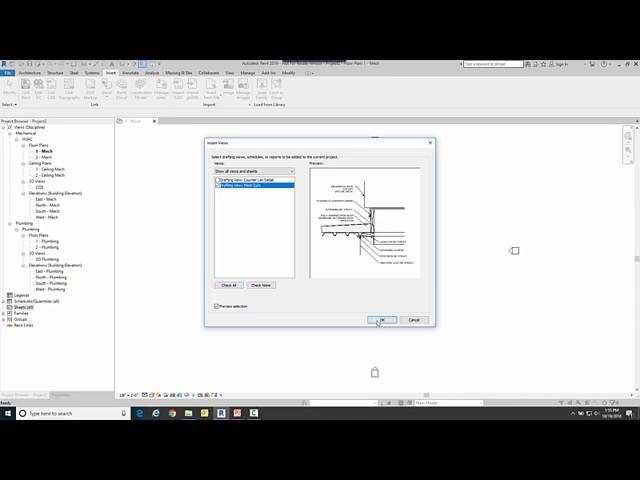
{"action": "left_click", "coordinate": [378, 320]}
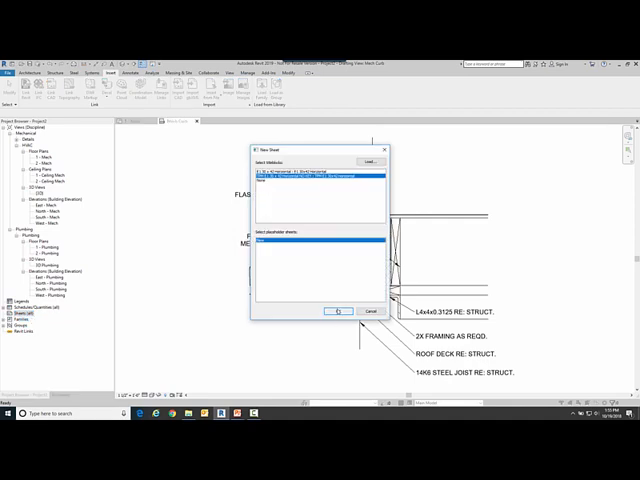
- Accept the Duplicate Types warning so the curb detail view appears in the project
{"action": "left_click", "coordinate": [338, 312]}
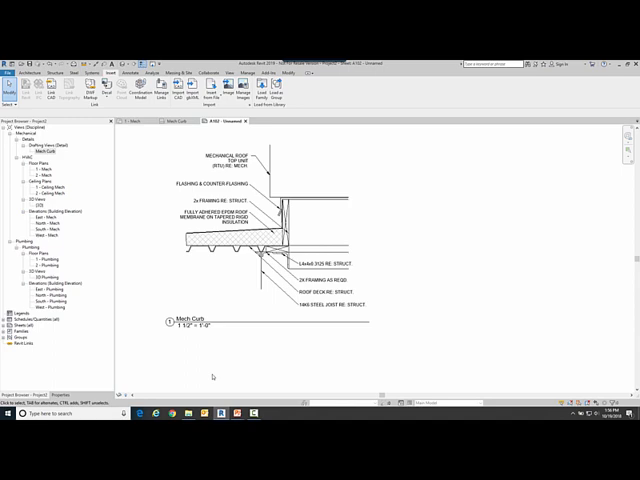
{"action": "left_click", "coordinate": [184, 320]}
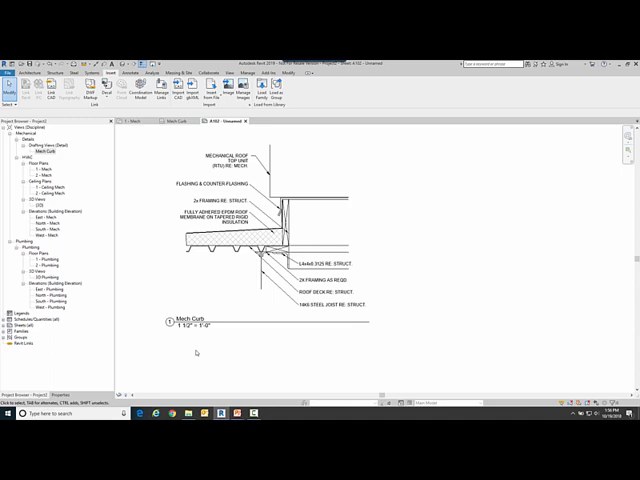
{"action": "mouse_move", "coordinate": [196, 352]}
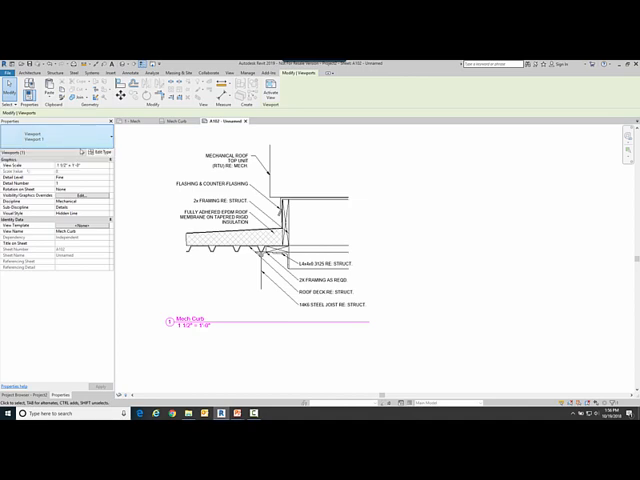
{"action": "left_click", "coordinate": [92, 148]}
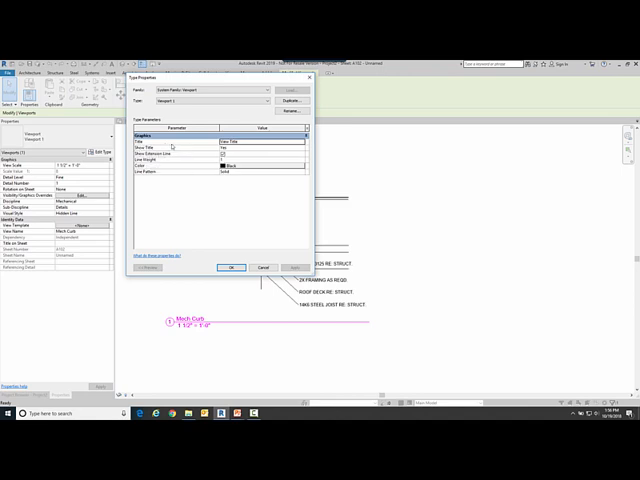
{"action": "mouse_move", "coordinate": [248, 144]}
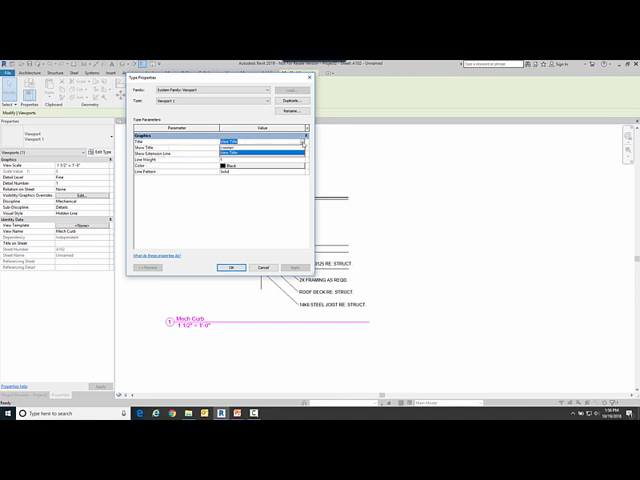
{"action": "left_click", "coordinate": [264, 148]}
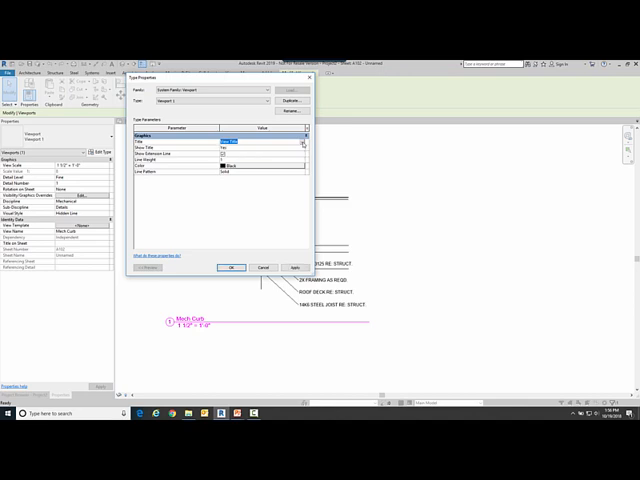
{"action": "left_click", "coordinate": [232, 268]}
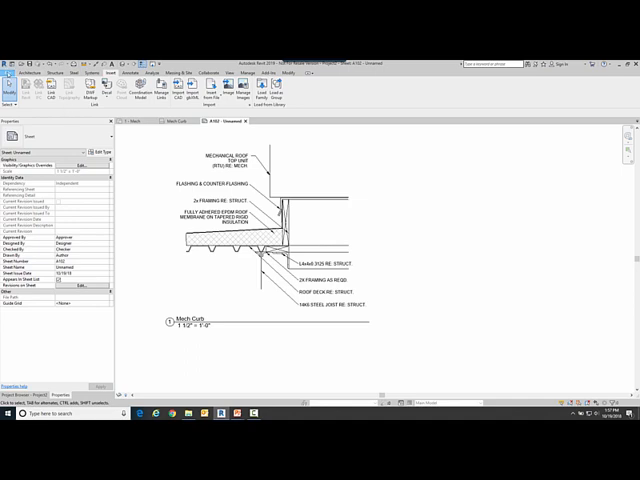
- Open the view title family file in the family editor
{"action": "left_click", "coordinate": [10, 66]}
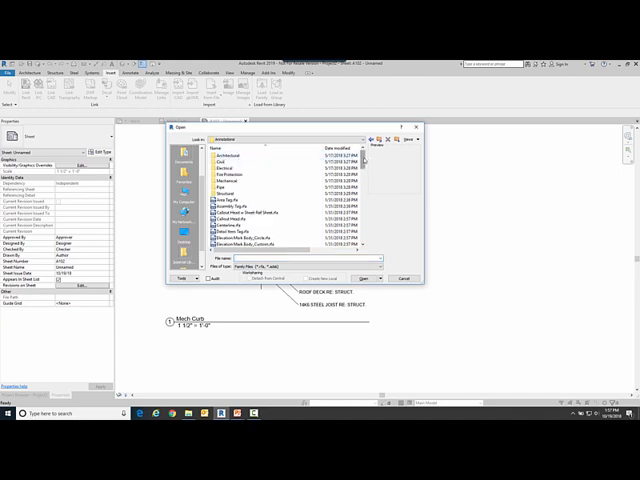
{"action": "scroll", "scroll_direction": "down", "scroll_amount": 3}
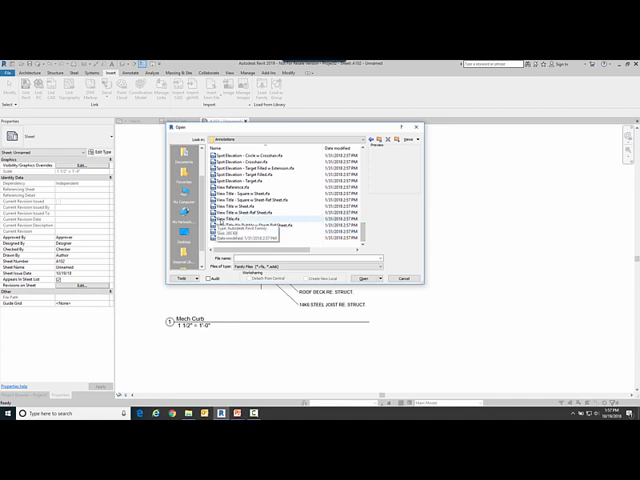
{"action": "left_click", "coordinate": [368, 278]}
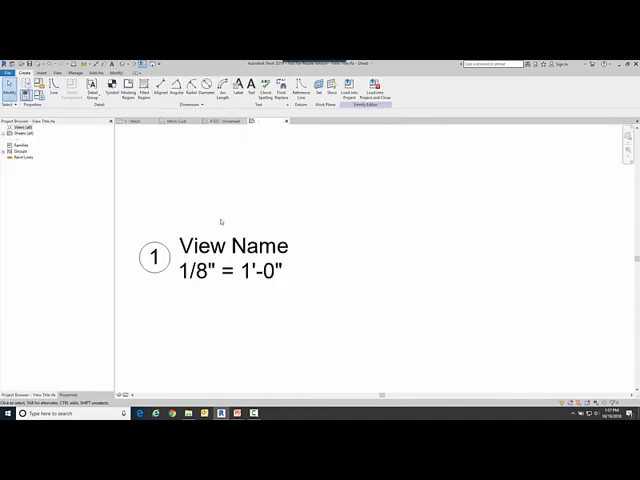
- Delete the scale label beneath the View Name, leaving number and view name
{"action": "left_click", "coordinate": [232, 246]}
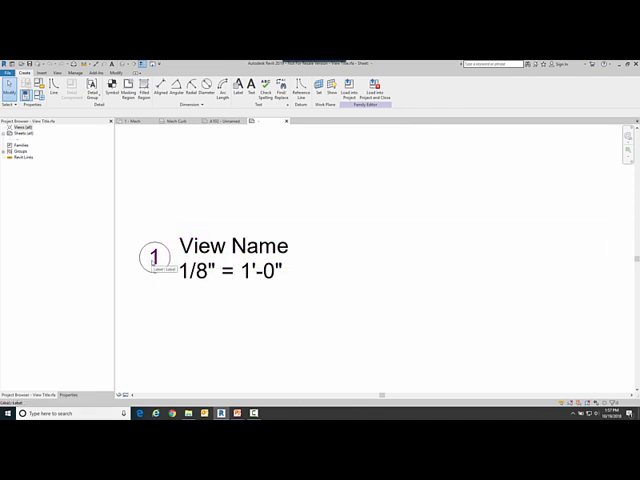
{"action": "left_click", "coordinate": [232, 246]}
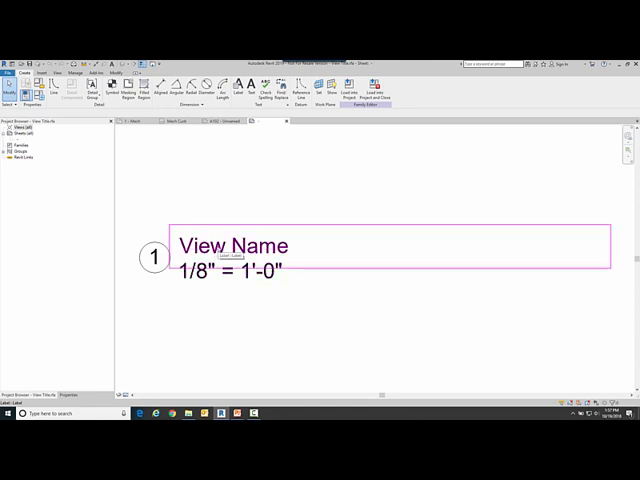
{"action": "left_click", "coordinate": [240, 256]}
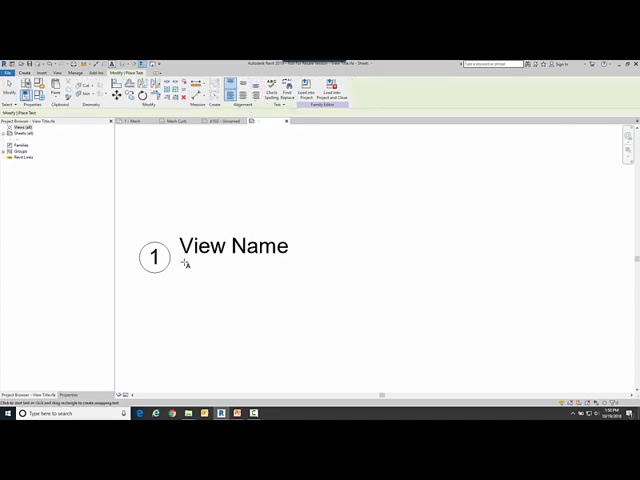
- Add a text line reading 'NTS' beneath the View Name in the title family
{"action": "left_click", "coordinate": [188, 262]}
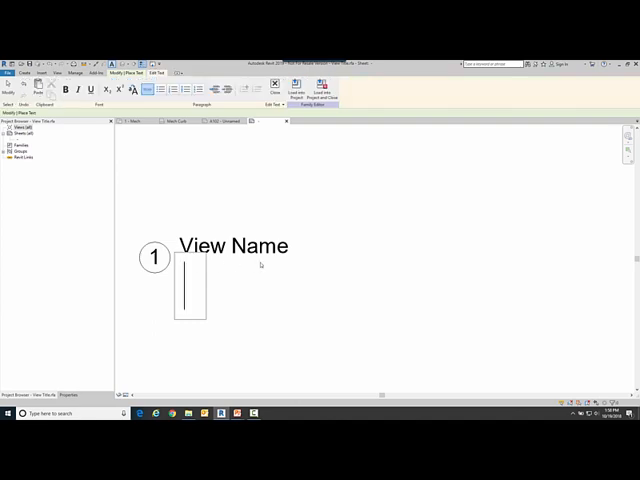
{"action": "type", "text": "N"}
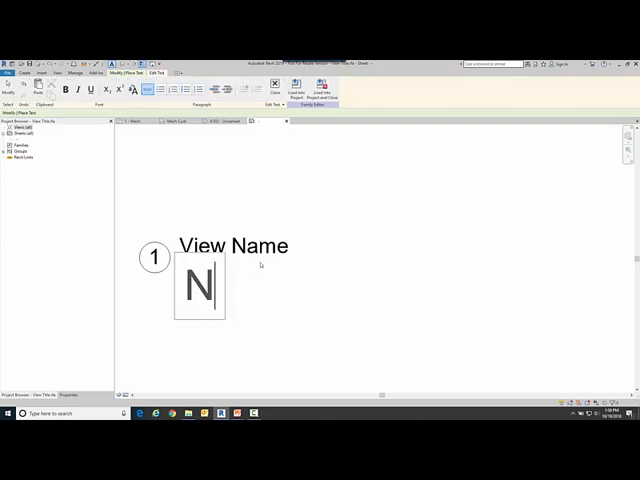
{"action": "type", "text": "TS"}
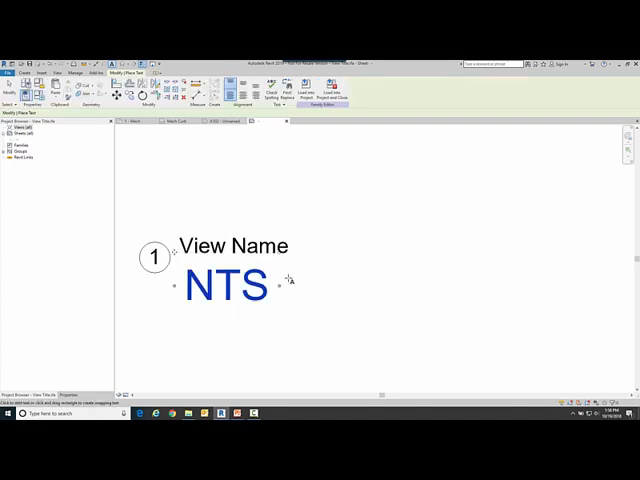
{"action": "double_click", "coordinate": [228, 284]}
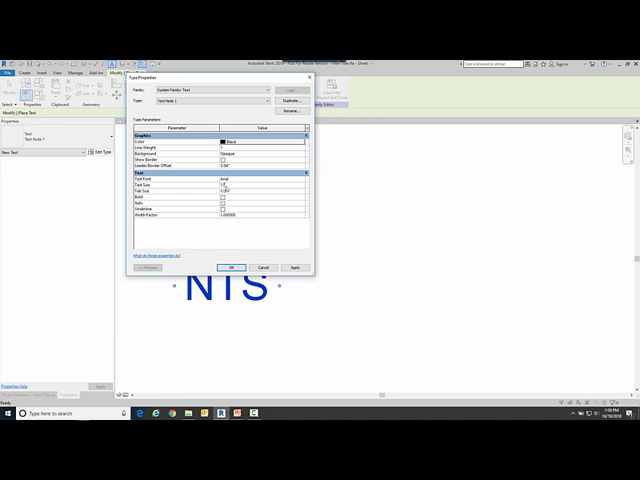
- Apply a smaller black text type to the NTS text to match the view name
{"action": "left_click", "coordinate": [232, 268]}
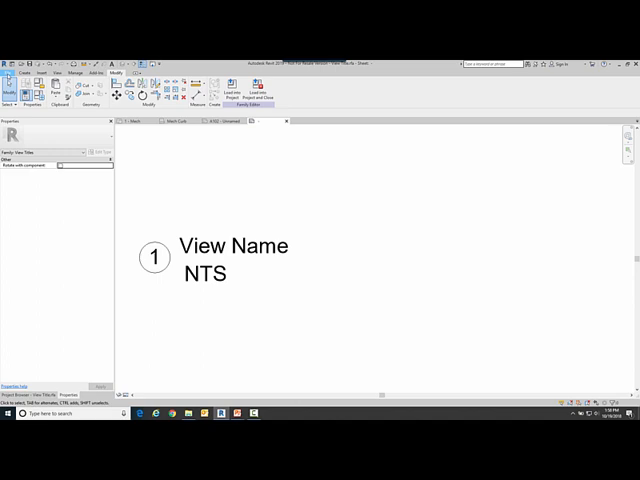
{"action": "left_click", "coordinate": [10, 72]}
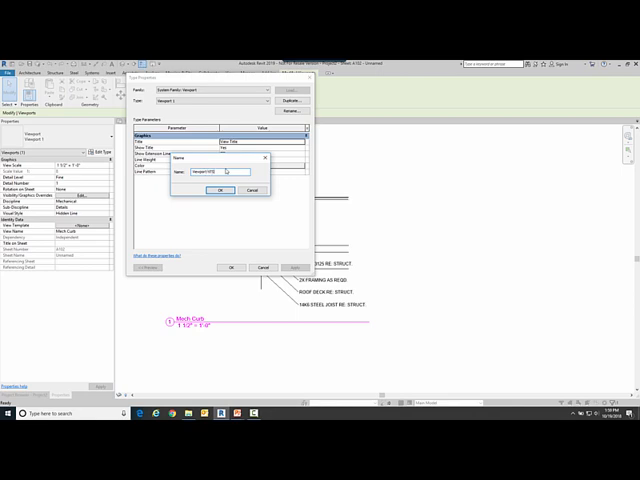
- Duplicate the viewport type as an NTS type using the new title family and apply it to the curb detail
{"action": "left_click", "coordinate": [220, 190]}
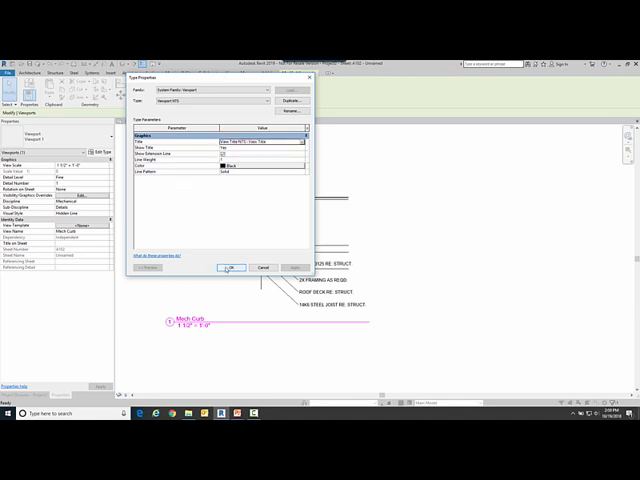
{"action": "left_click", "coordinate": [232, 268]}
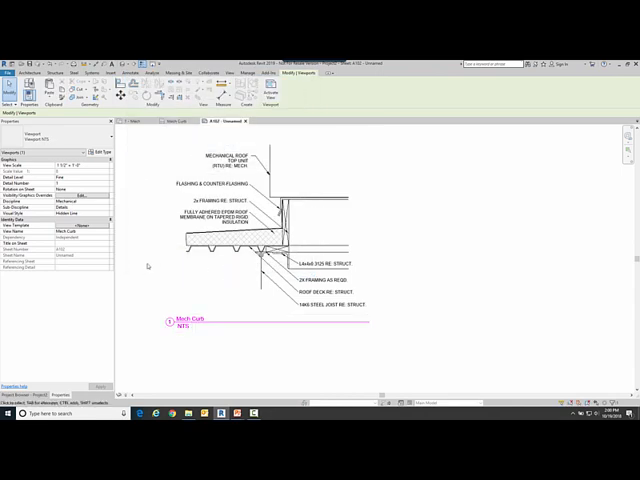